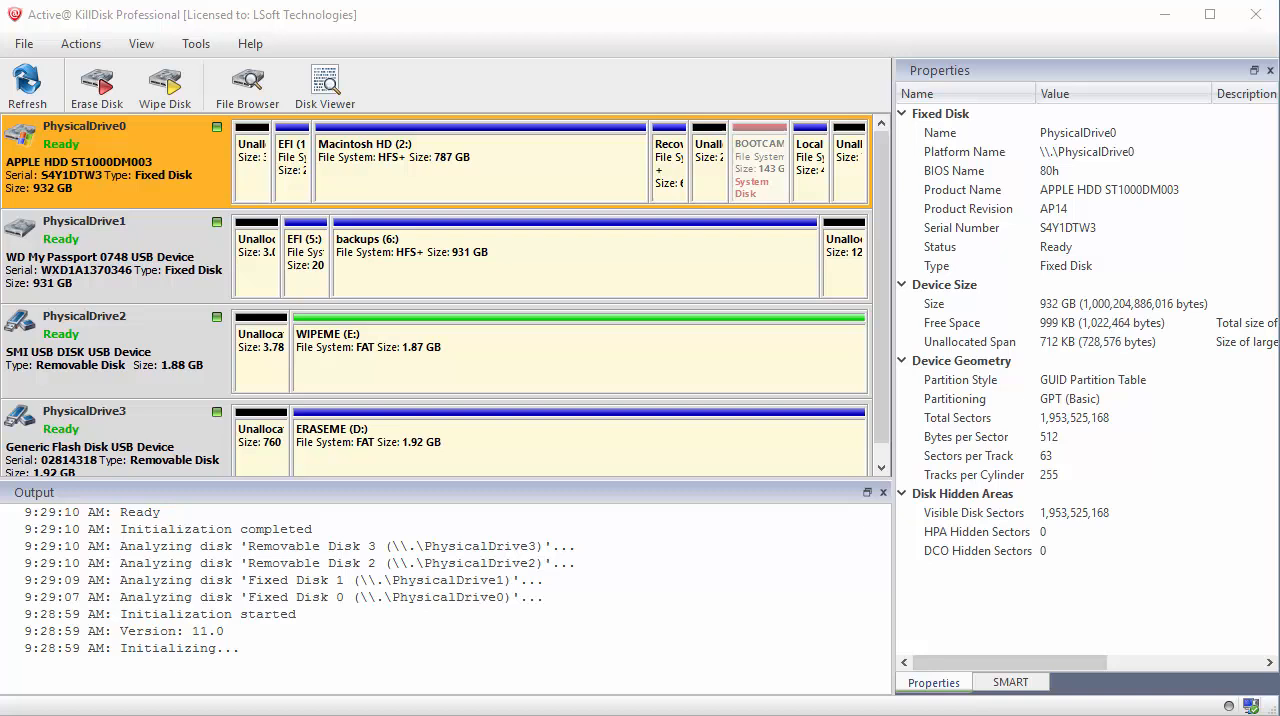
mouse_move(324, 85)
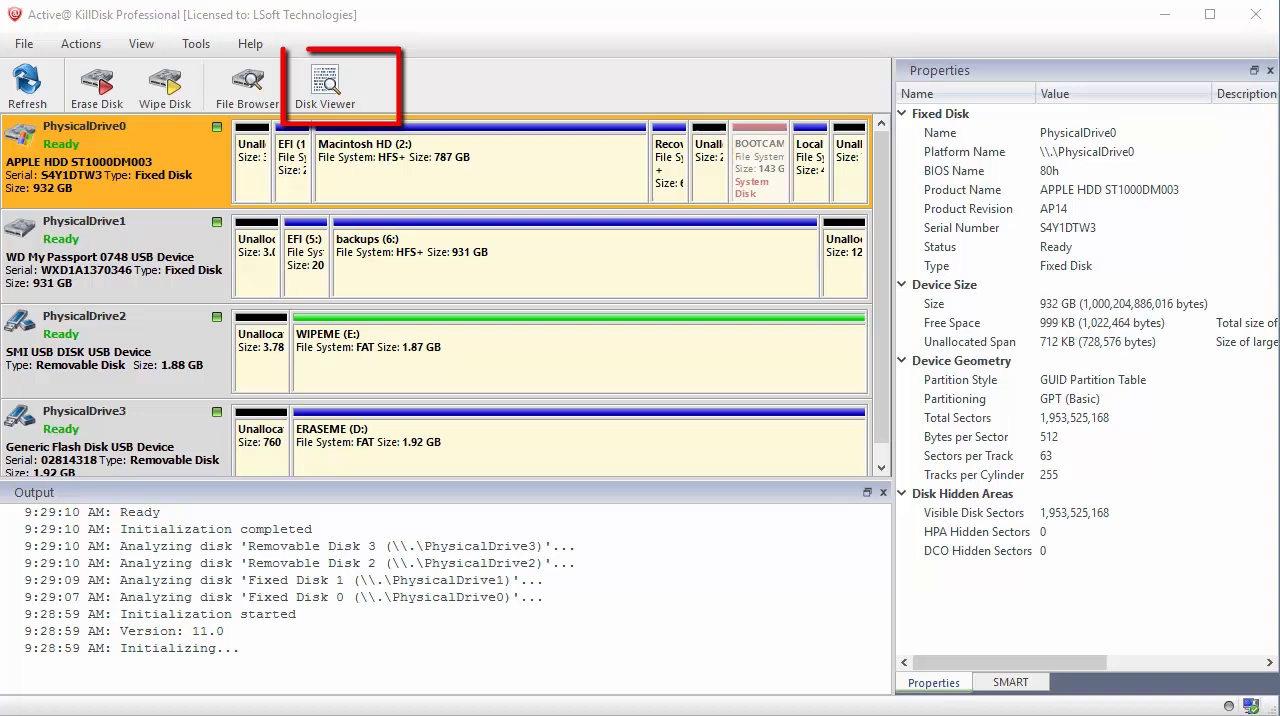
mouse_move(325, 85)
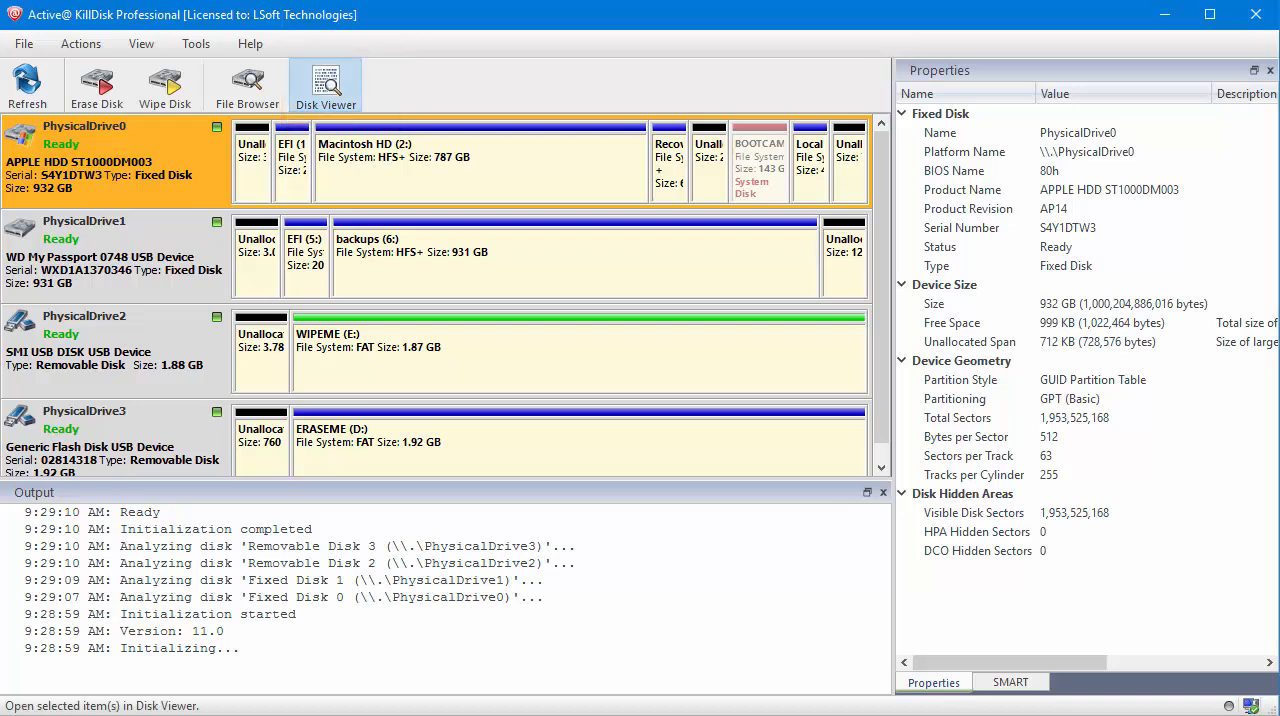
- View PhysicalDrive0's raw sectors in Disk Viewer, then return to the Disk Explorer list
click(325, 85)
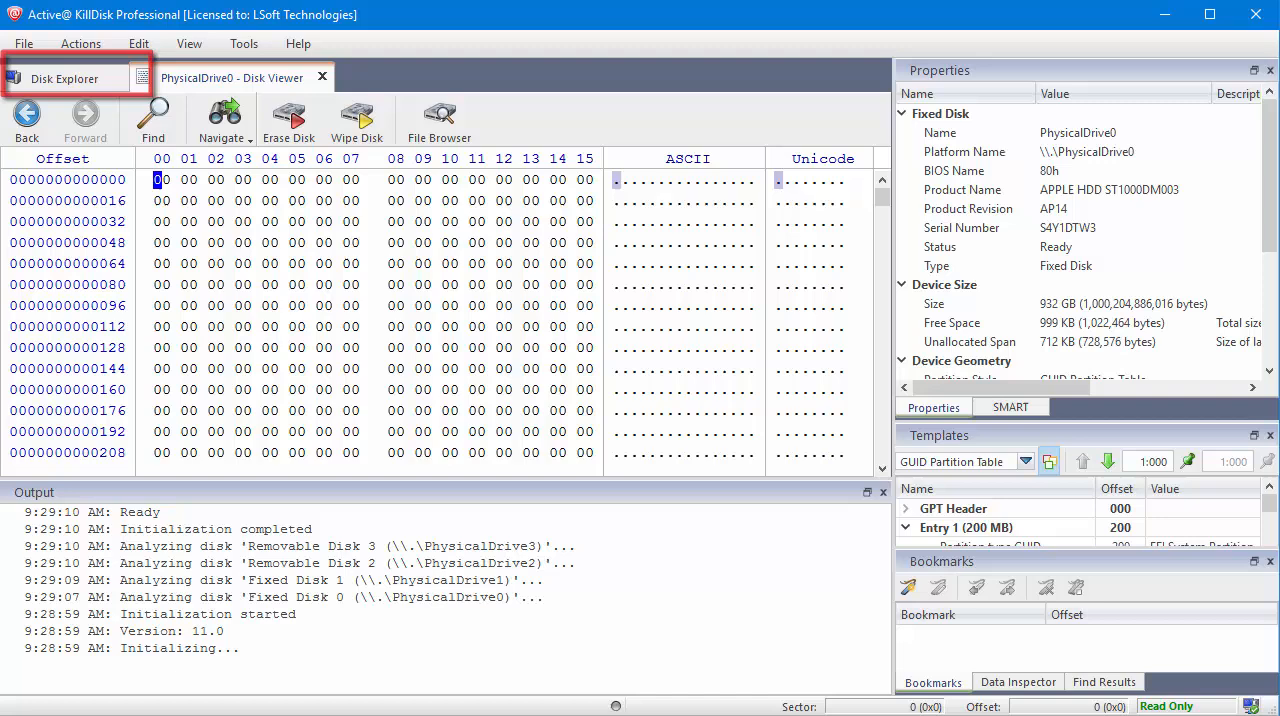
click(64, 78)
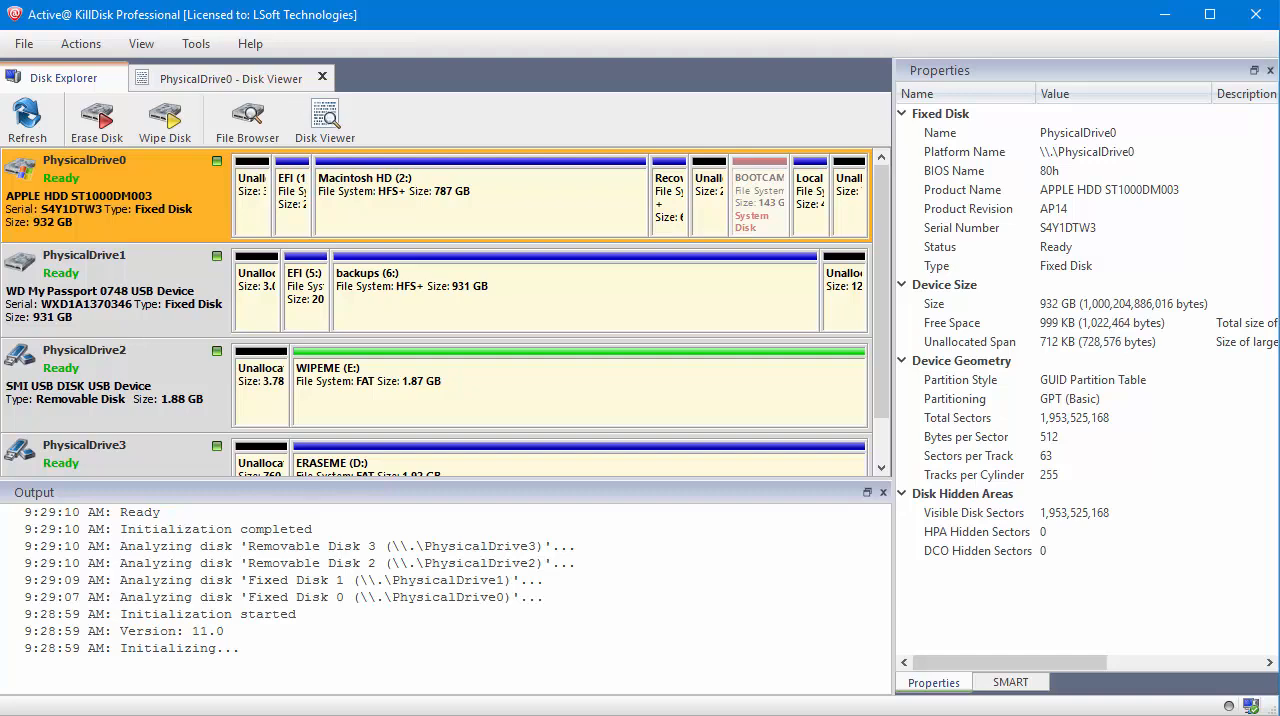
- Select the ERASEME drive (PhysicalDrive3) and open its Erase Disk dialog
click(115, 430)
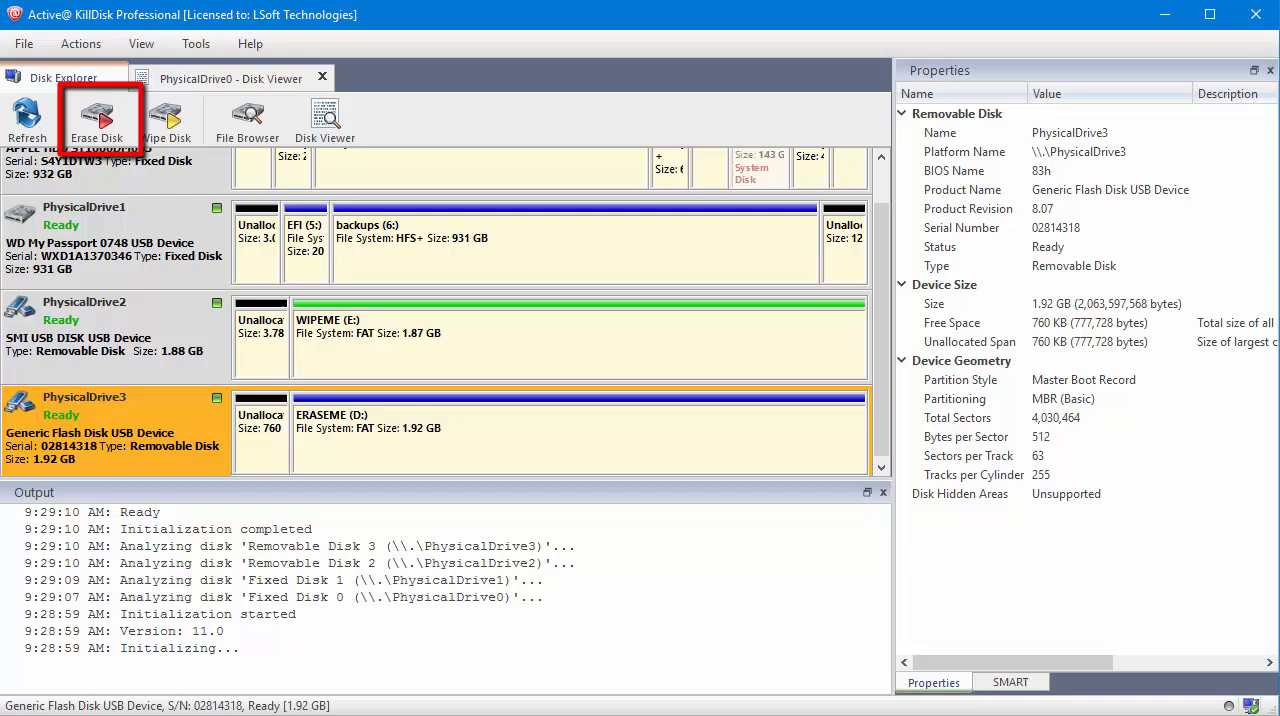
click(97, 120)
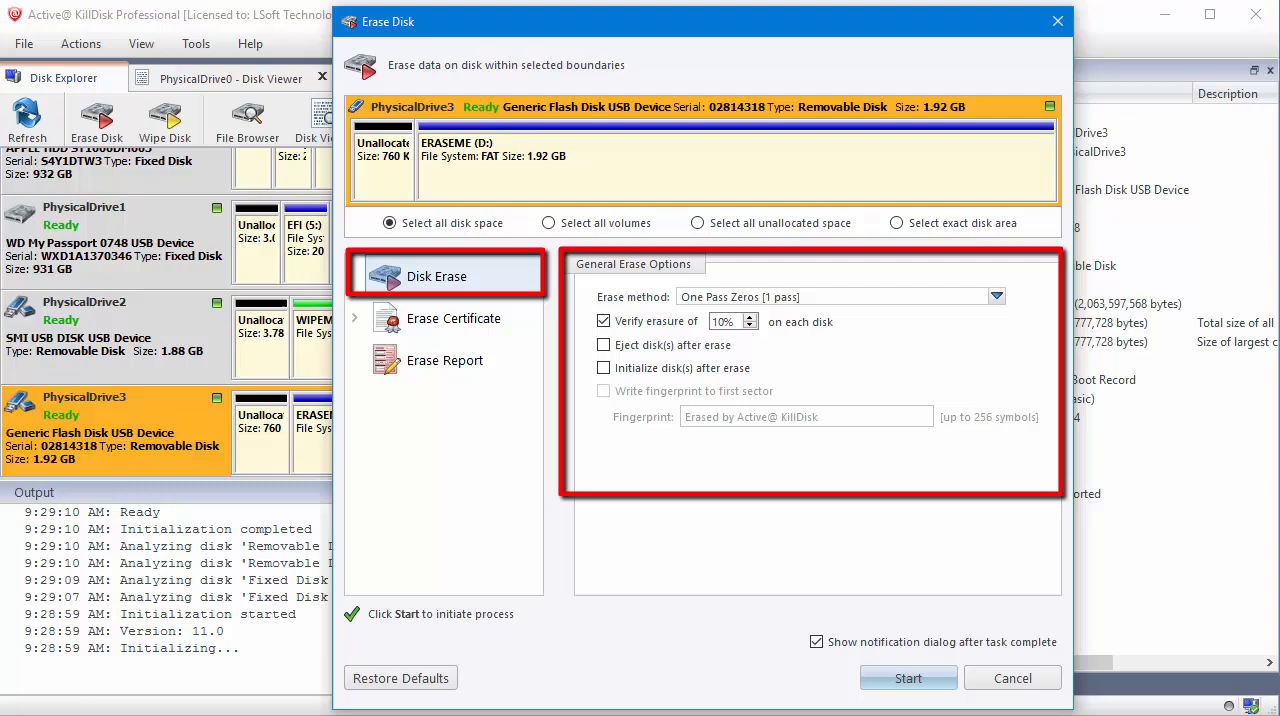
- Choose US DoD 5220.22-M [3 passes; verification required] as the erase method
click(996, 296)
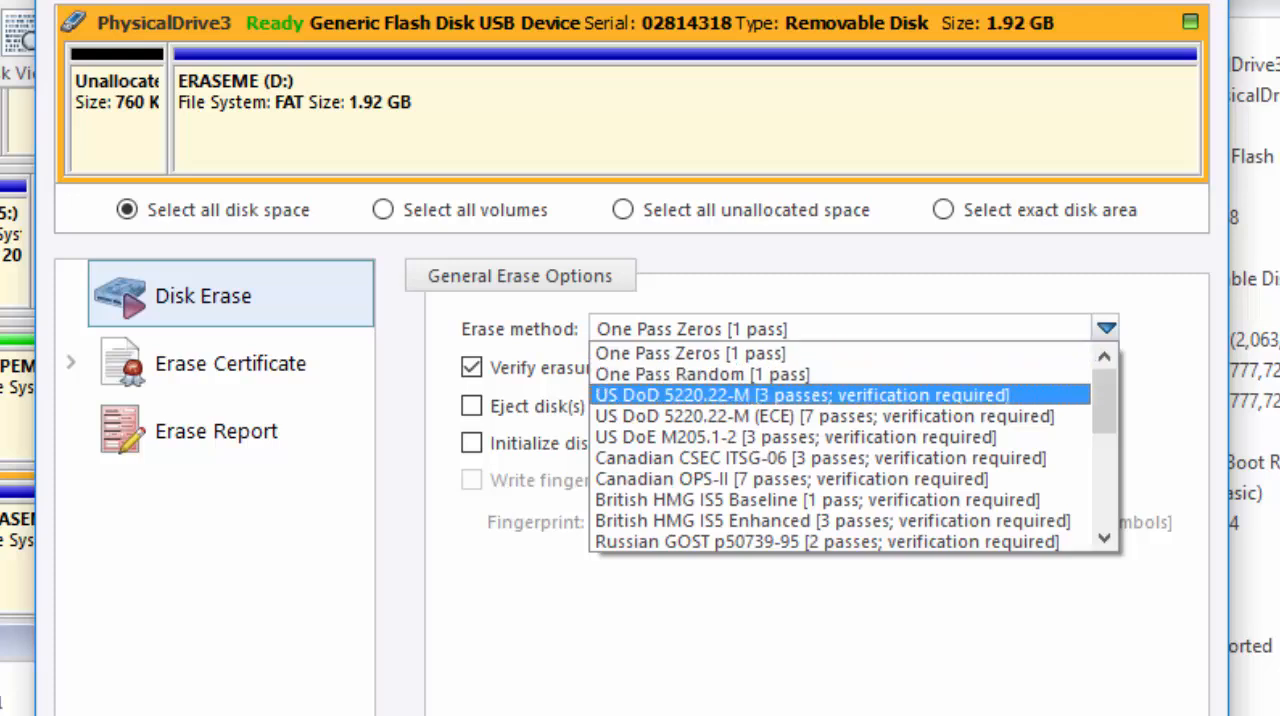
click(800, 394)
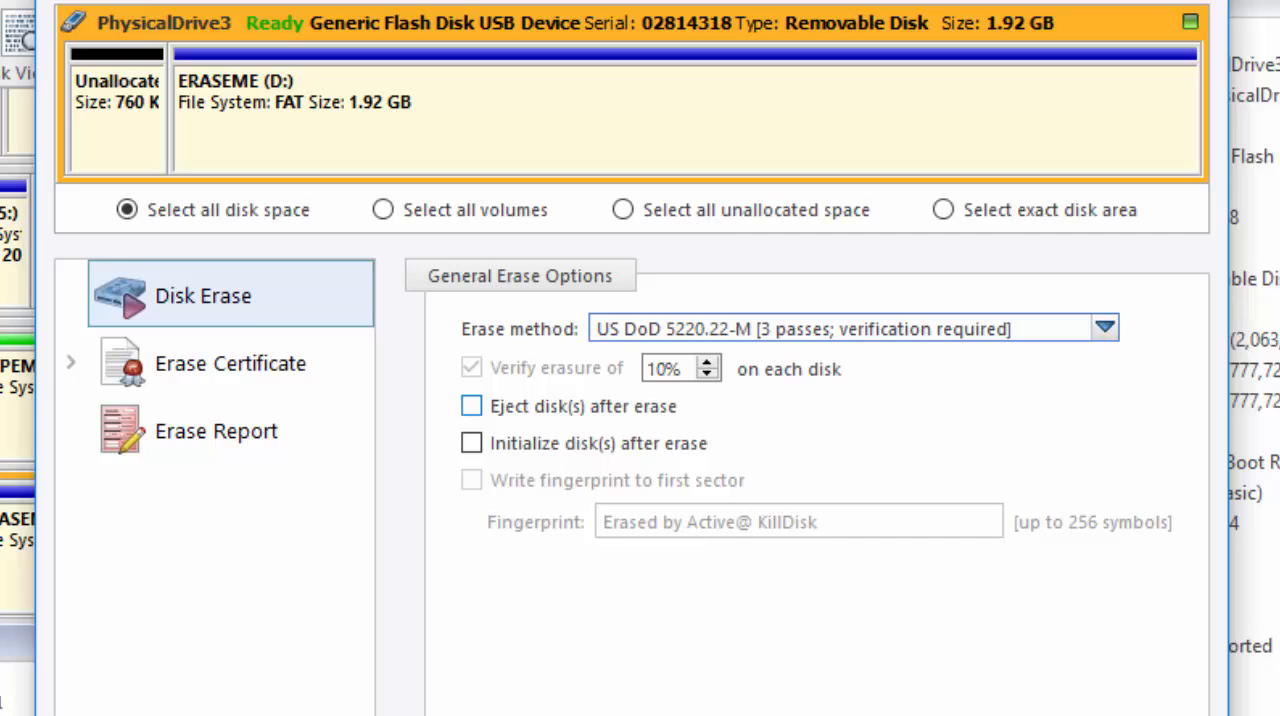
click(229, 362)
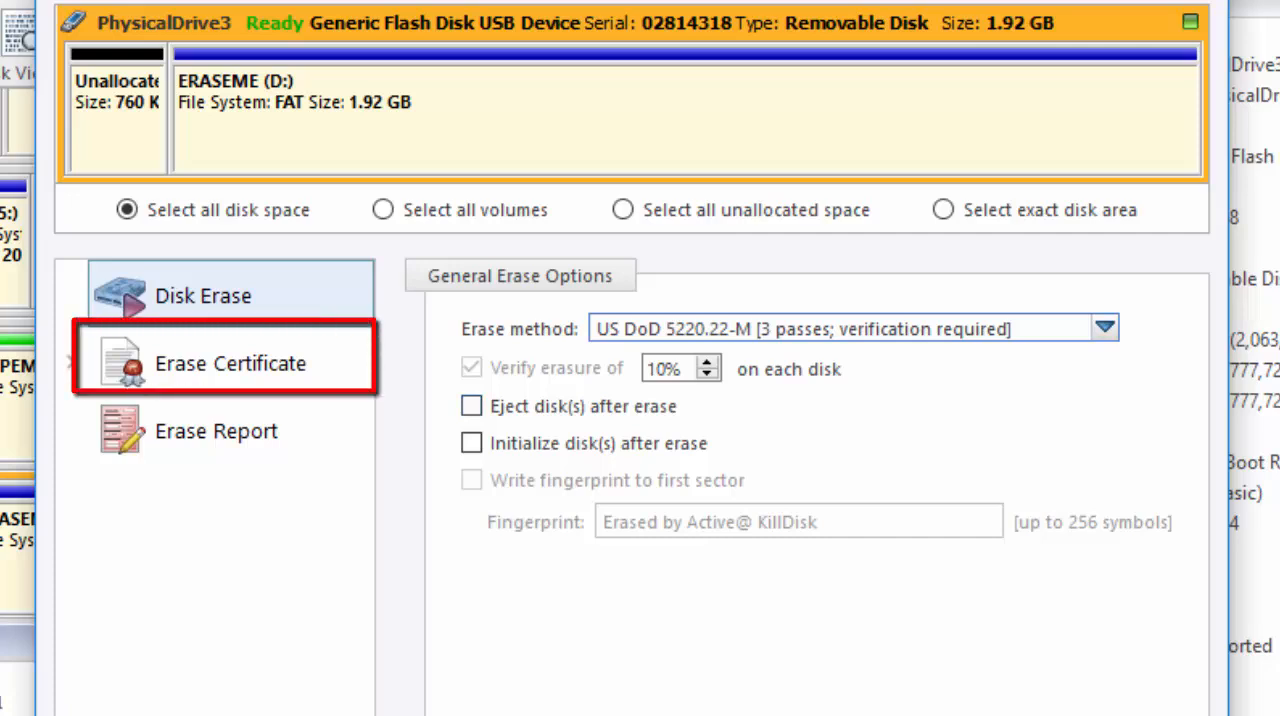
- Review the erase certificate options, keeping Computer ID set to None
click(230, 362)
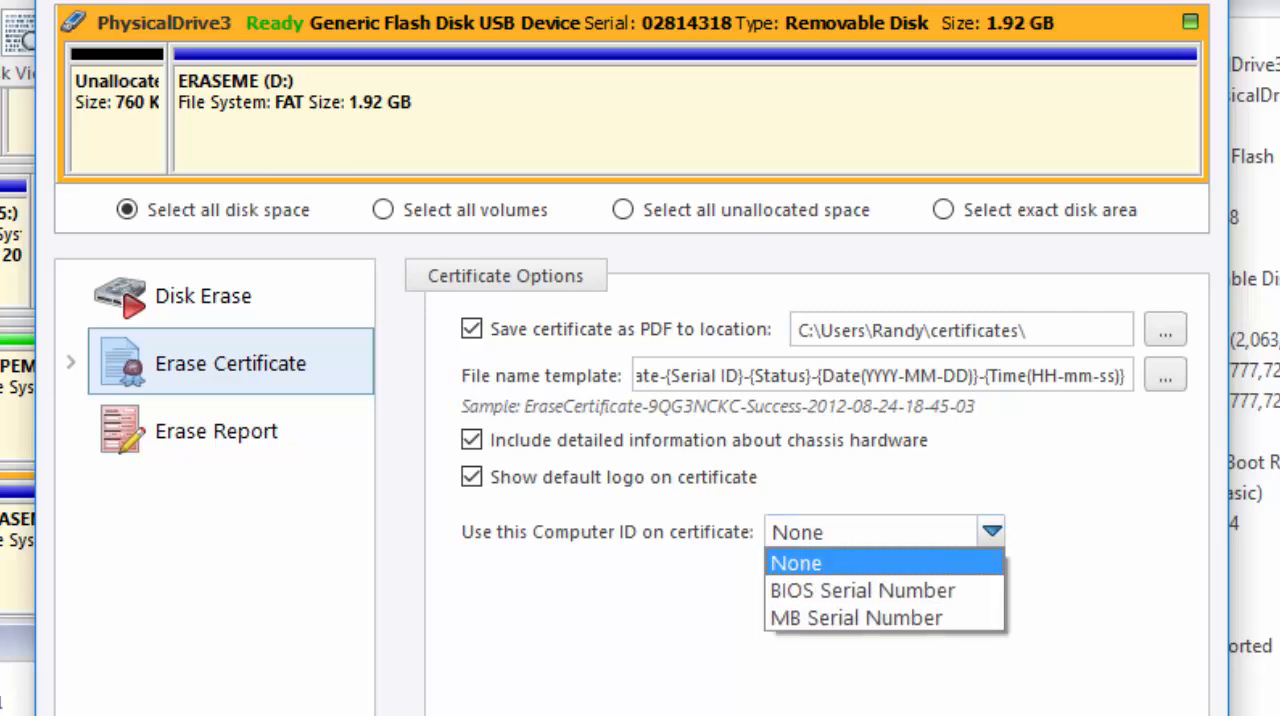
click(215, 430)
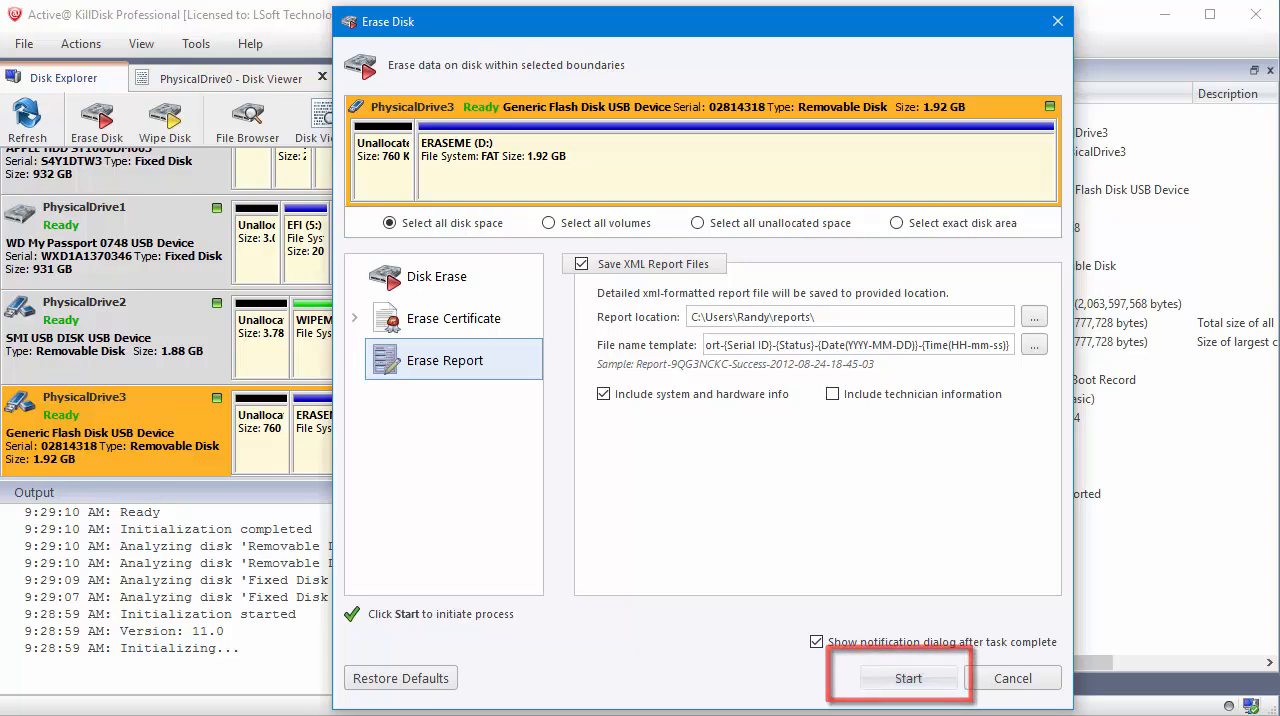
- Erase PhysicalDrive3 using keyphrase 'erase-all-data', then open the saved erase certificate PDF
click(908, 678)
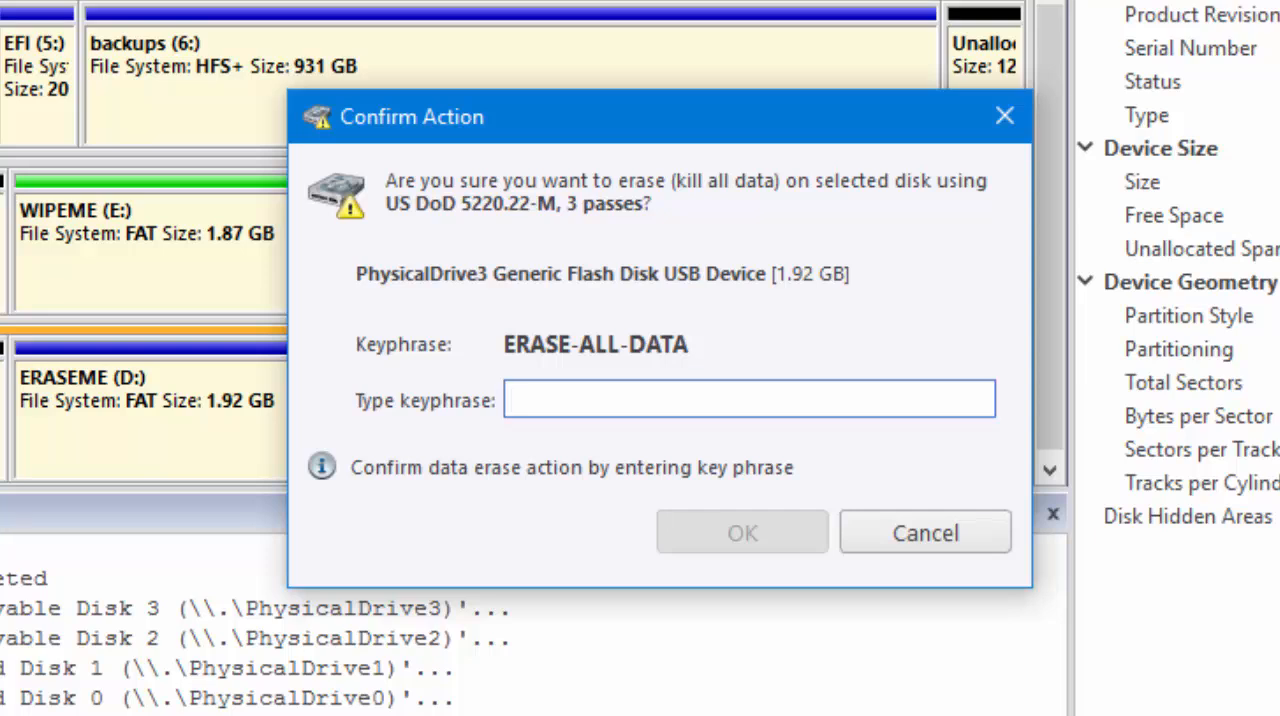
click(748, 398)
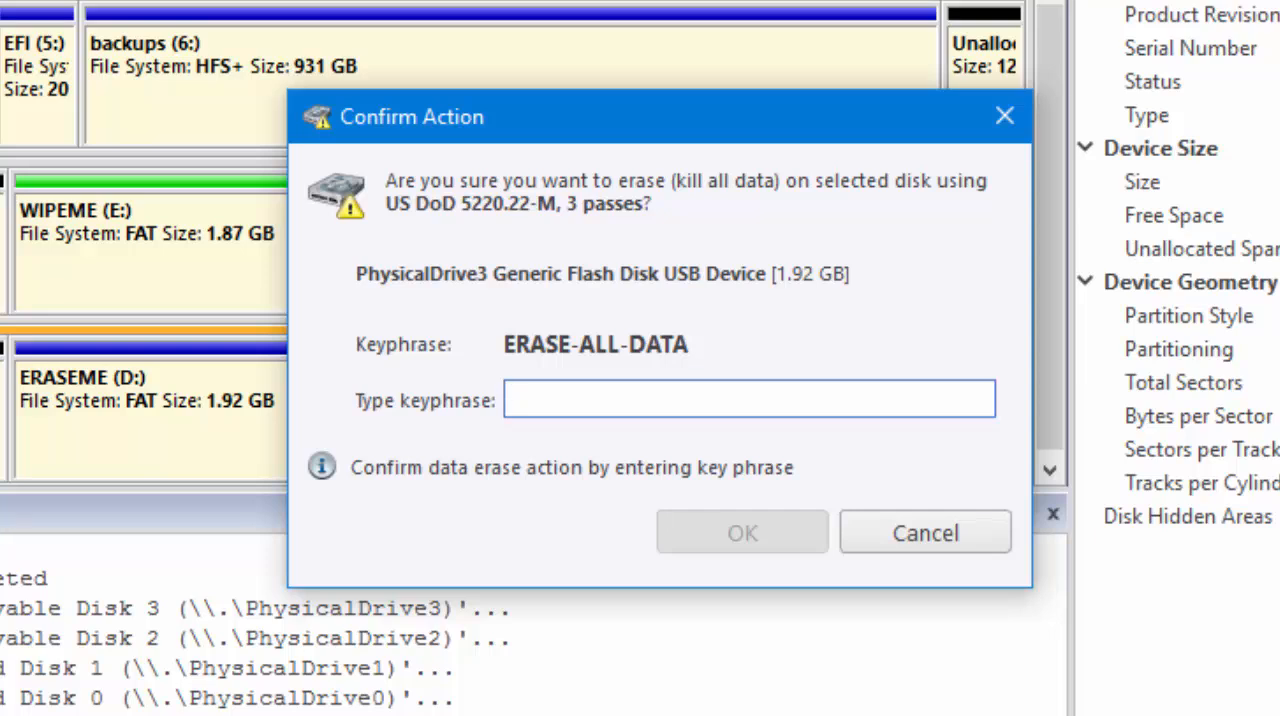
text(eras)
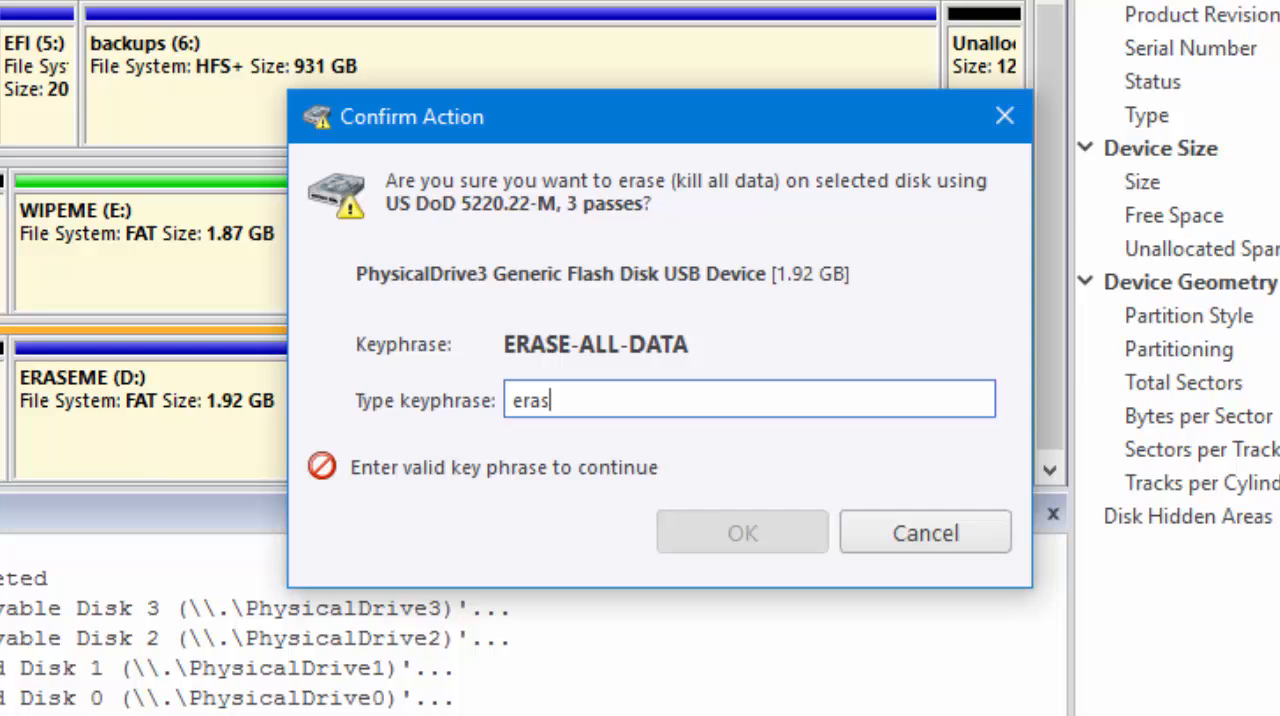
text(e-all-data)
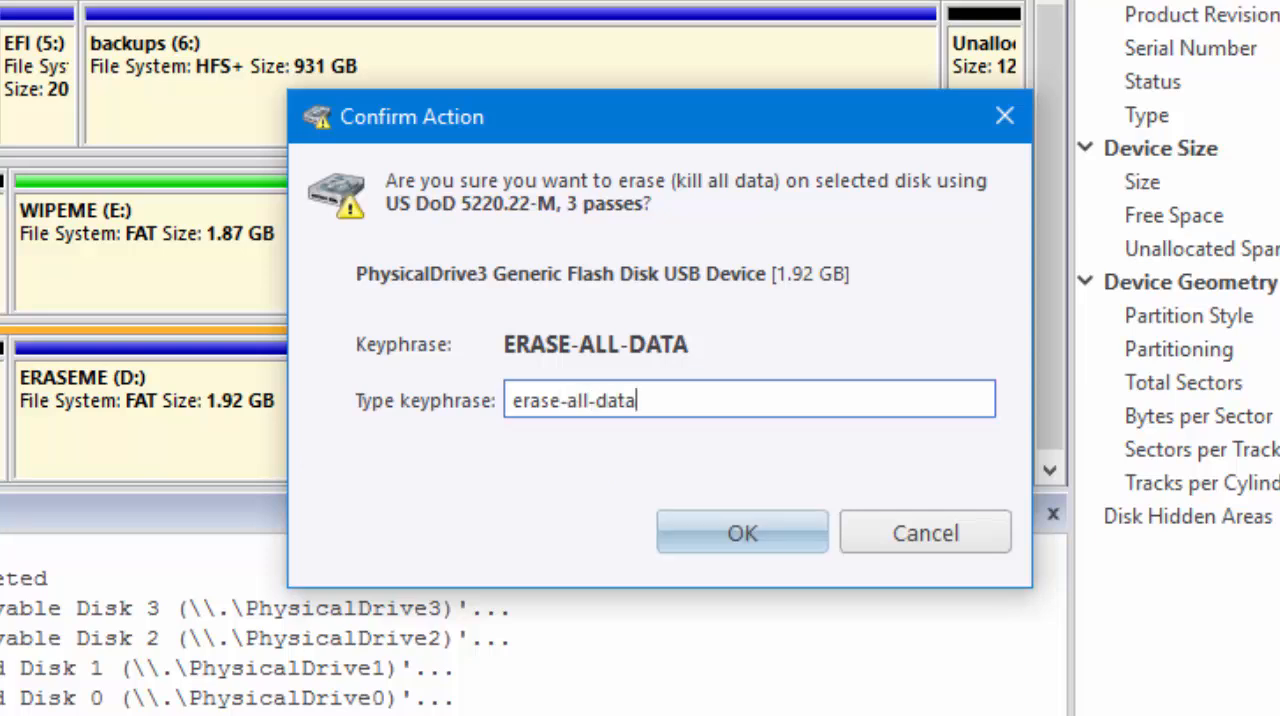
click(742, 531)
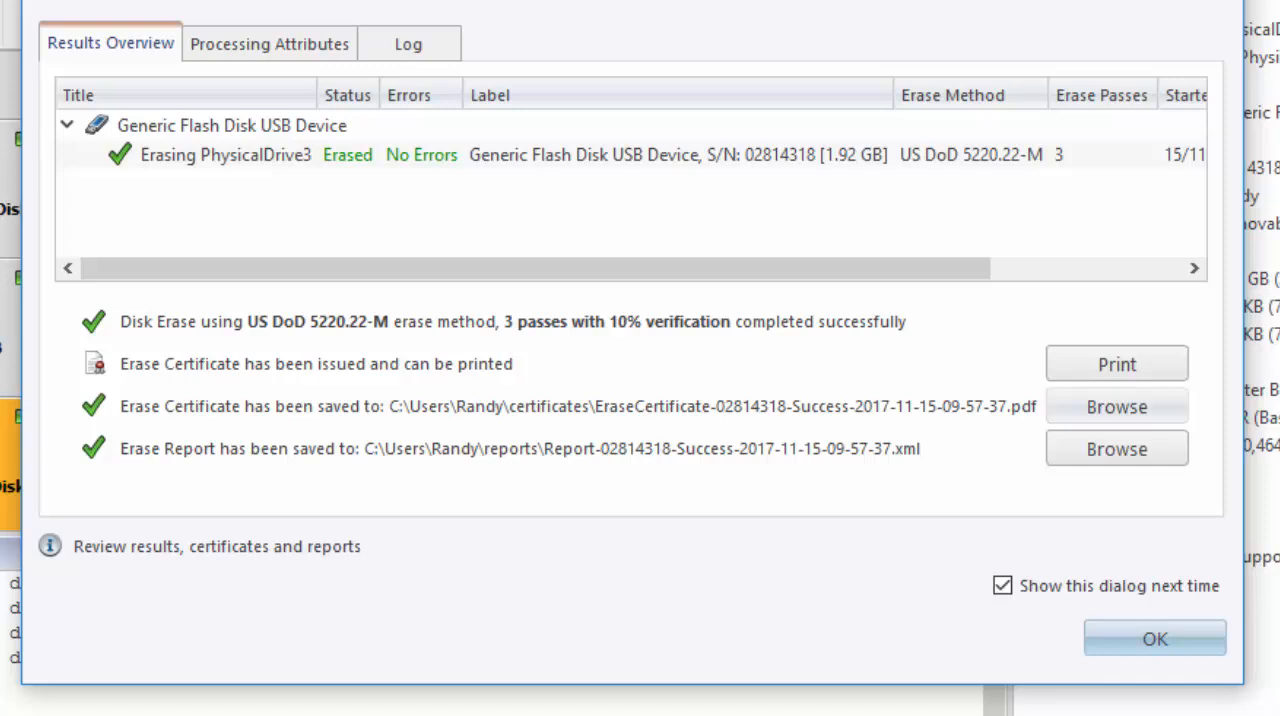
click(1116, 406)
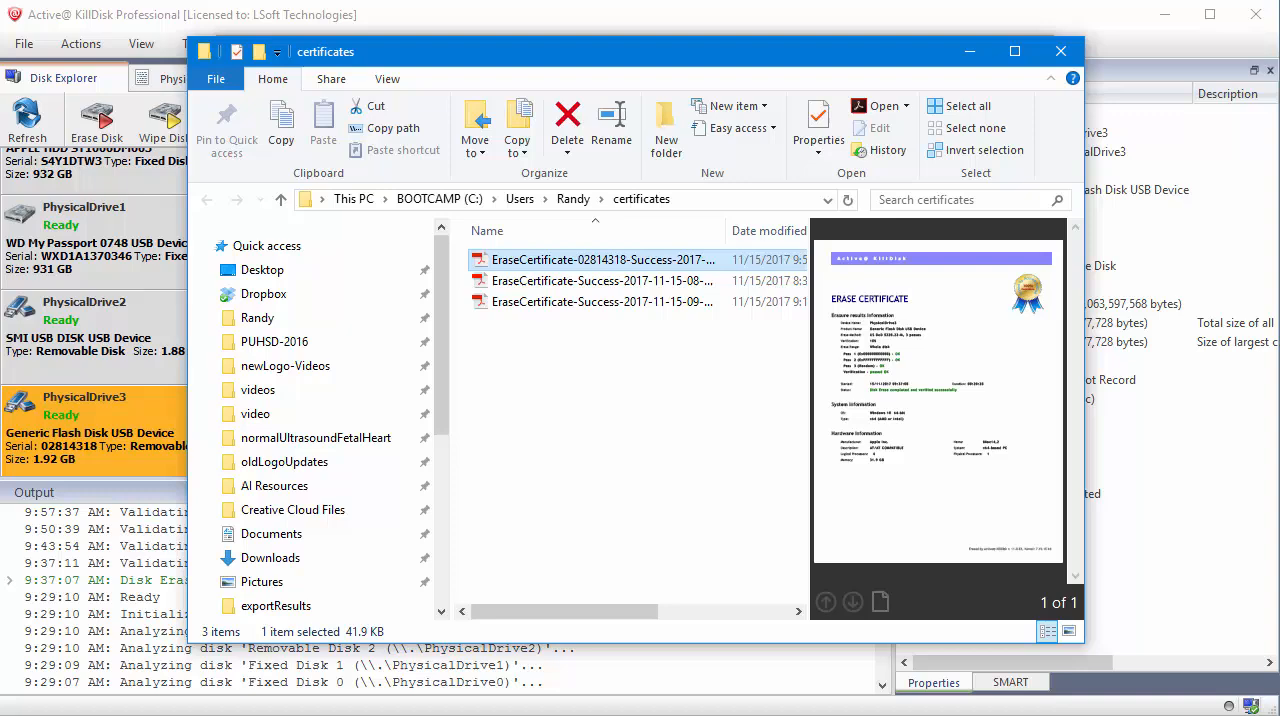
double_click(602, 259)
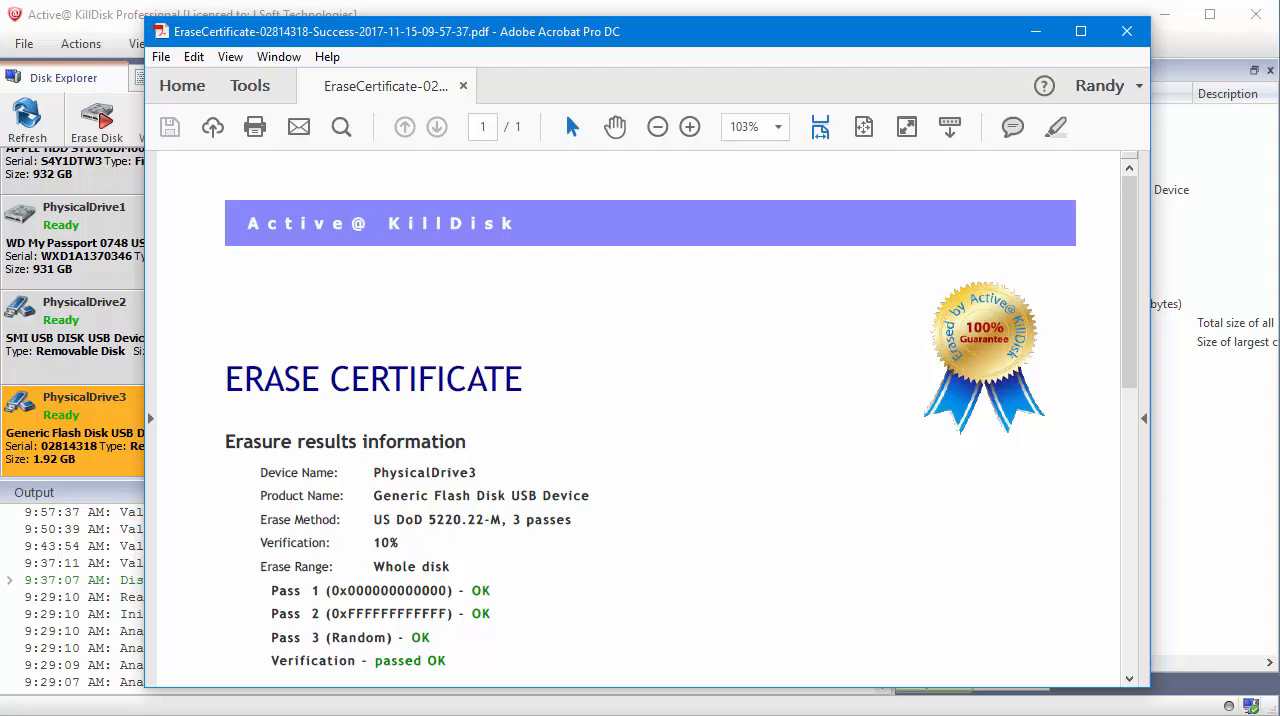
- Read the certificate's results, system and hardware details, then select the WIPEME drive
scroll(down, 3)
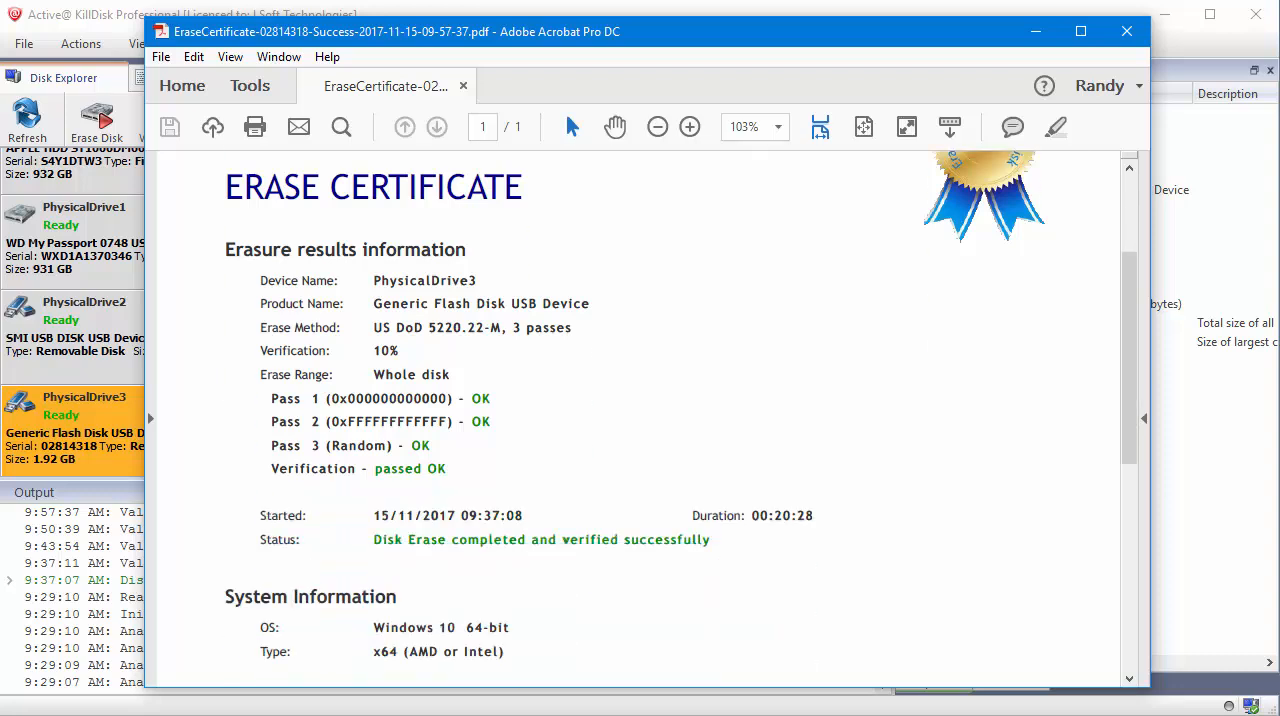
scroll(down, 3)
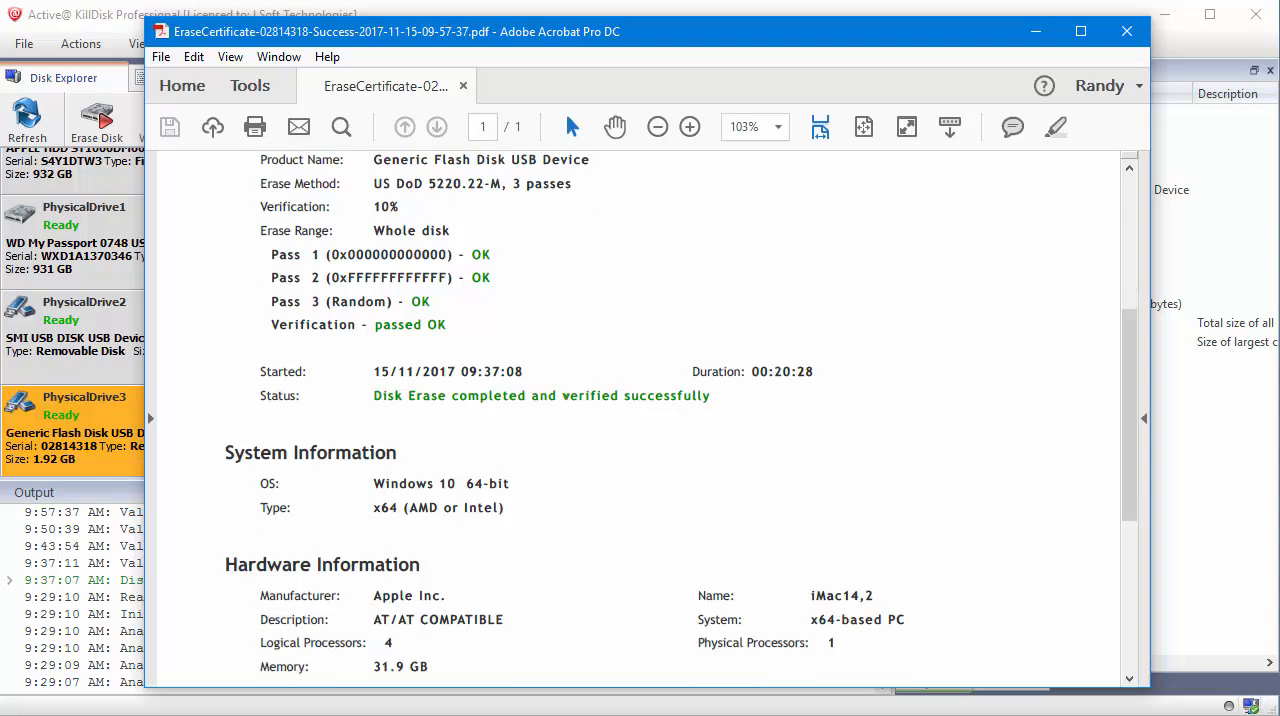
scroll(down, 3)
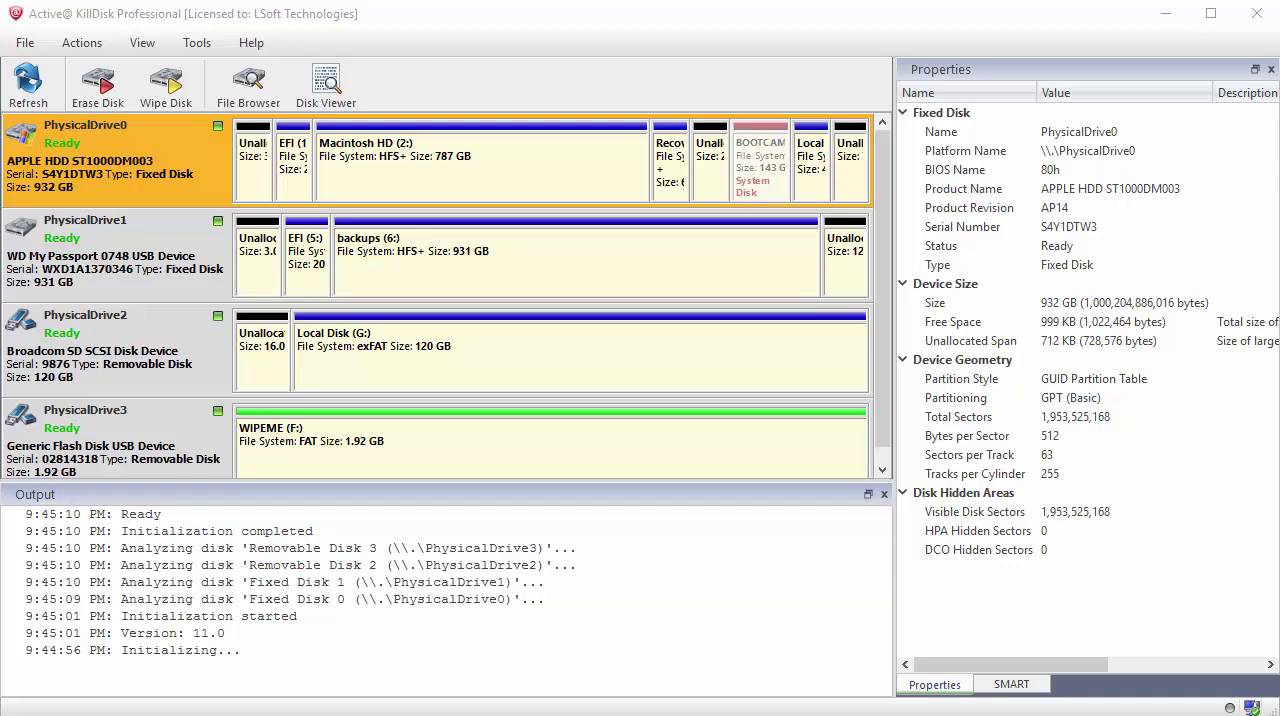
click(110, 440)
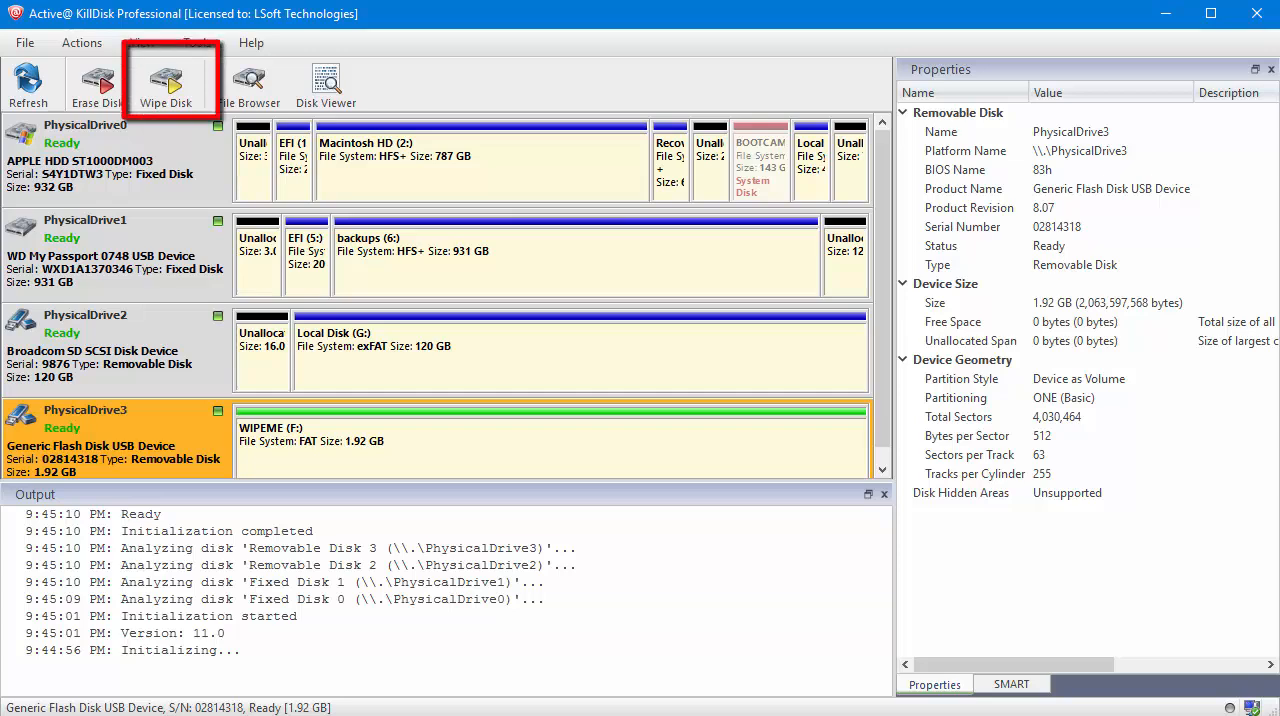
- Open the Wipe Disk settings for WIPEME on PhysicalDrive3
click(166, 83)
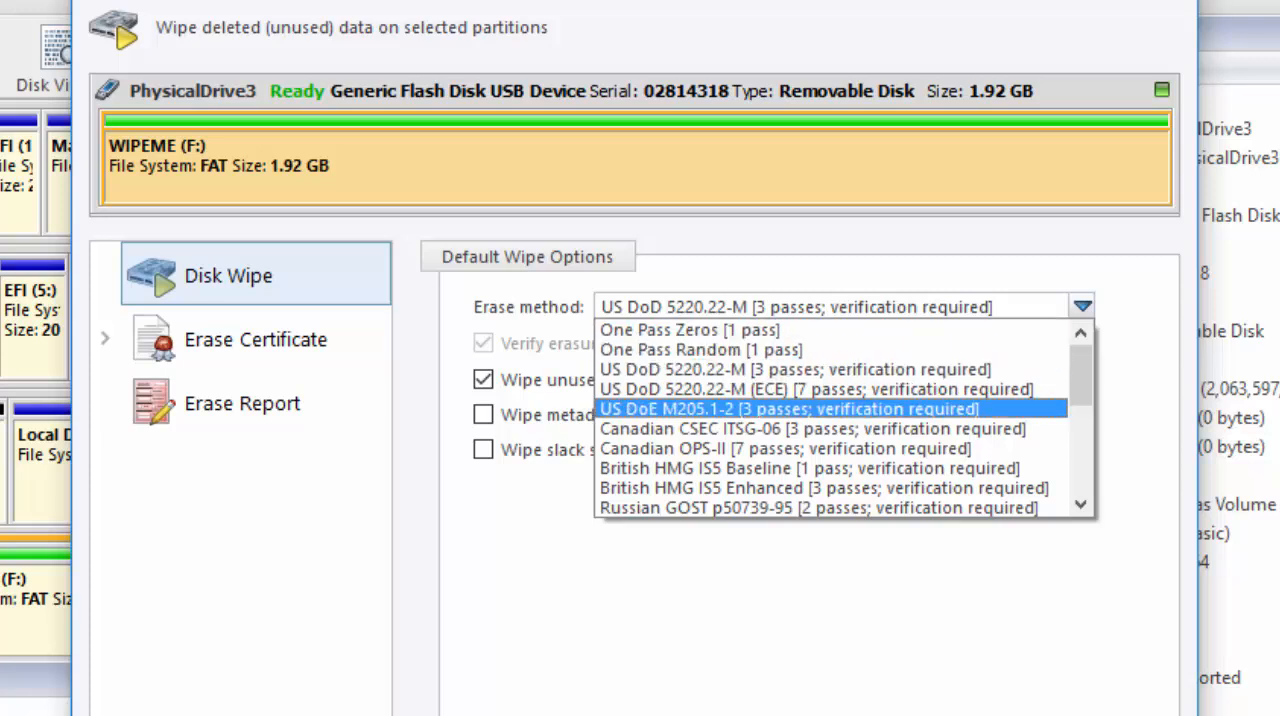
- Pick US DoD 5220.22-M 3-pass and review certificate and XML report options
click(793, 369)
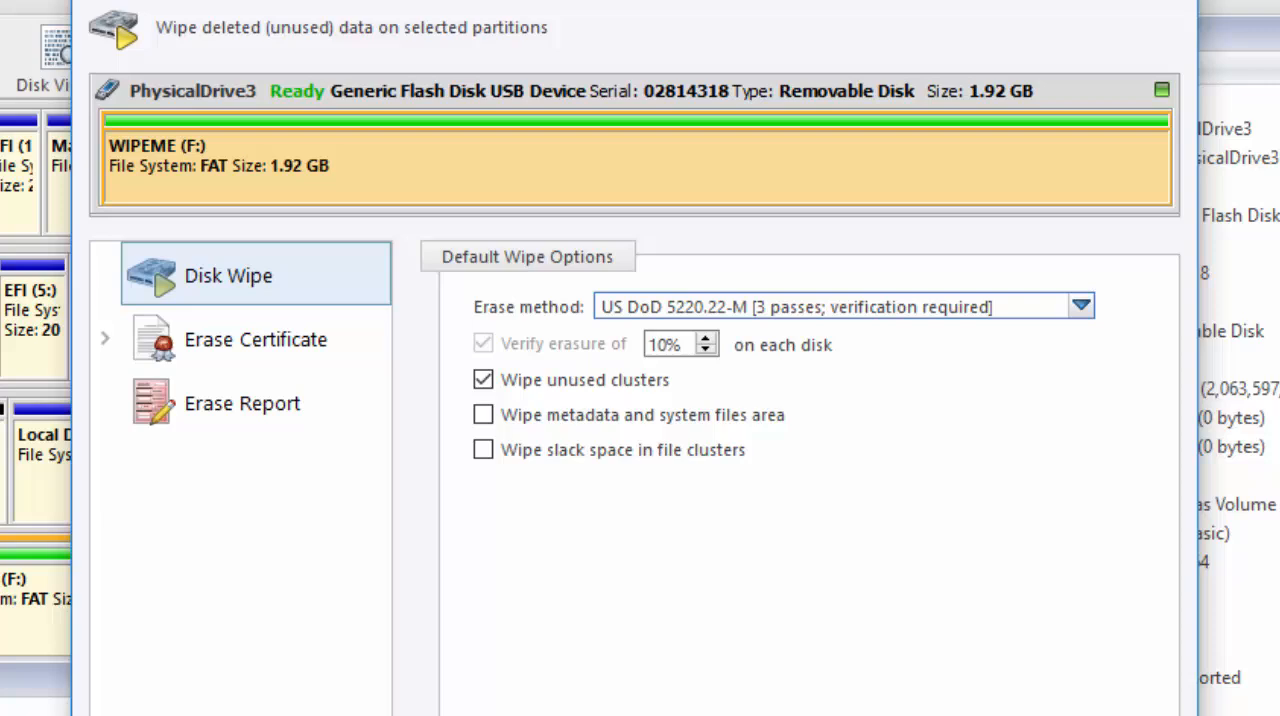
click(255, 339)
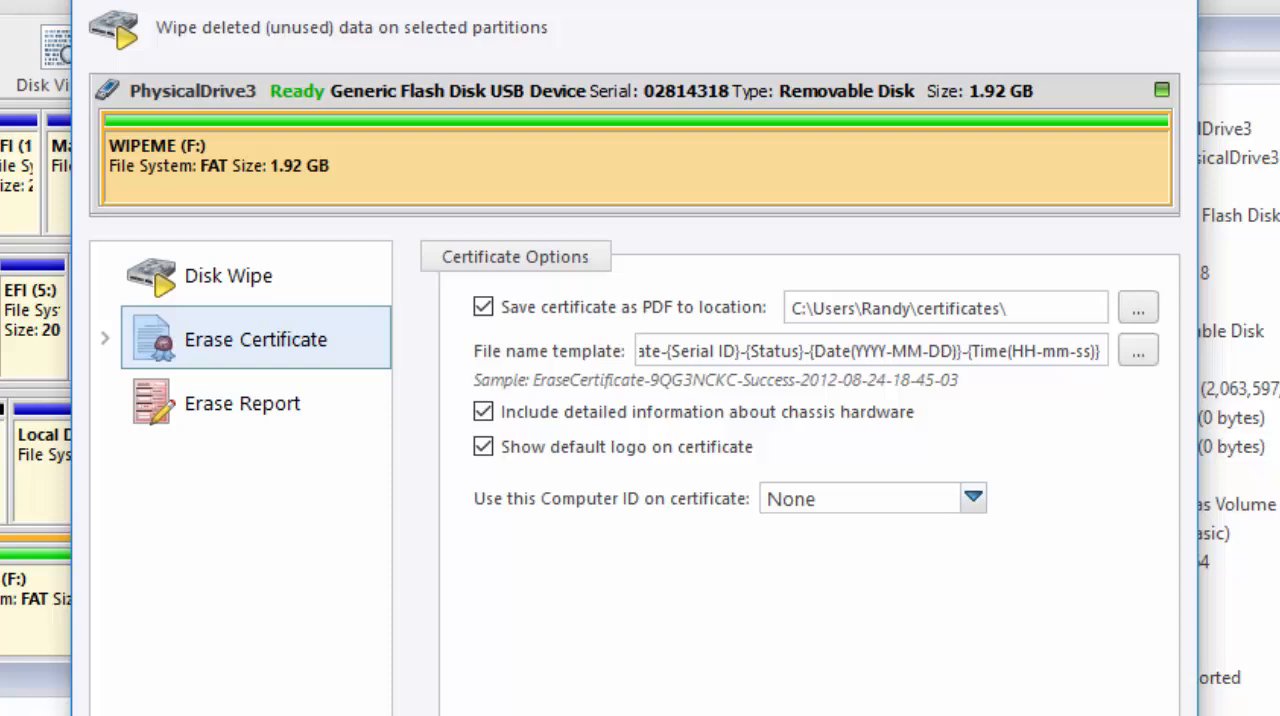
click(241, 402)
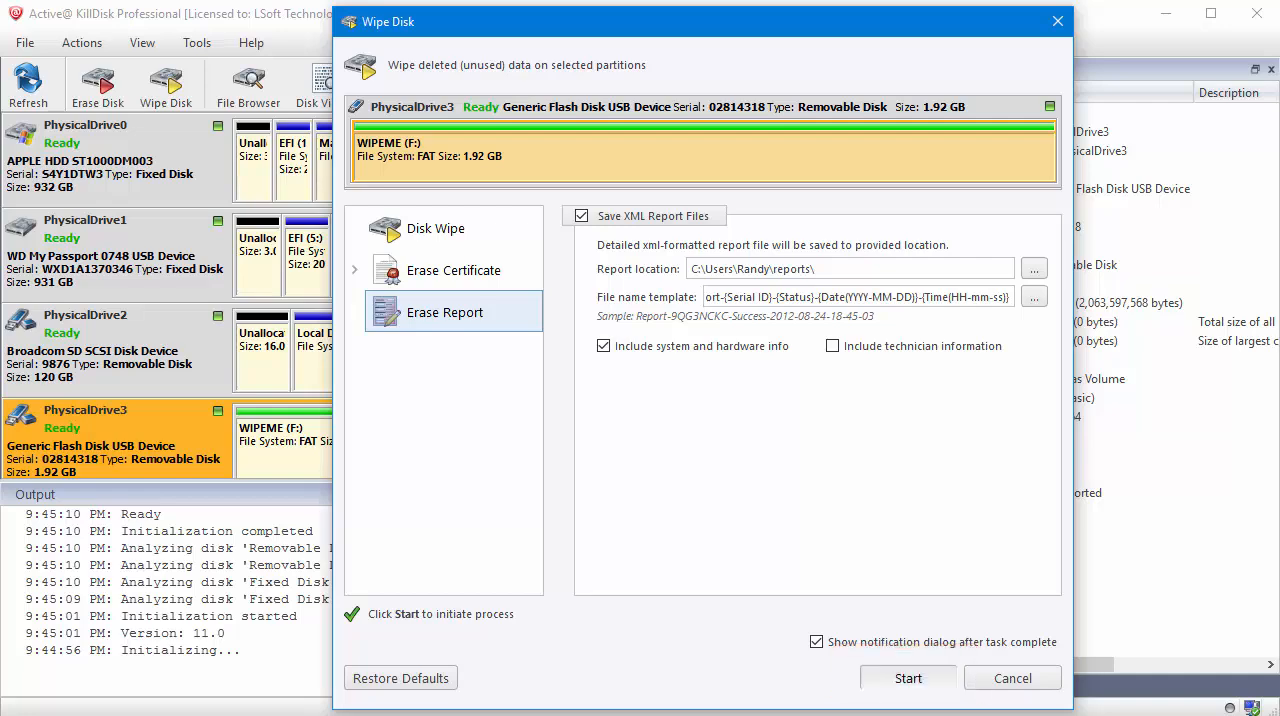
- Run the US DoD 5220.22-M wipe on WIPEME until results show no errors
click(907, 678)
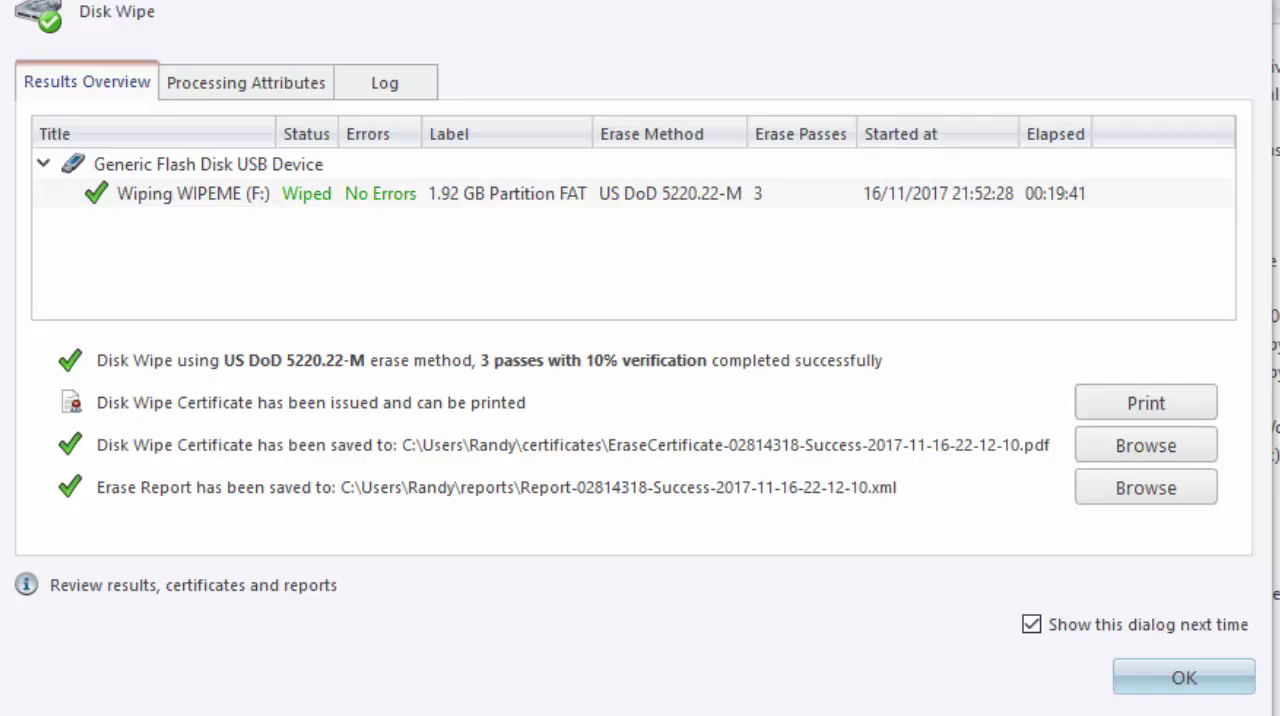
- Browse to the certificates folder and open the new wipe EraseCertificate PDF
click(1145, 444)
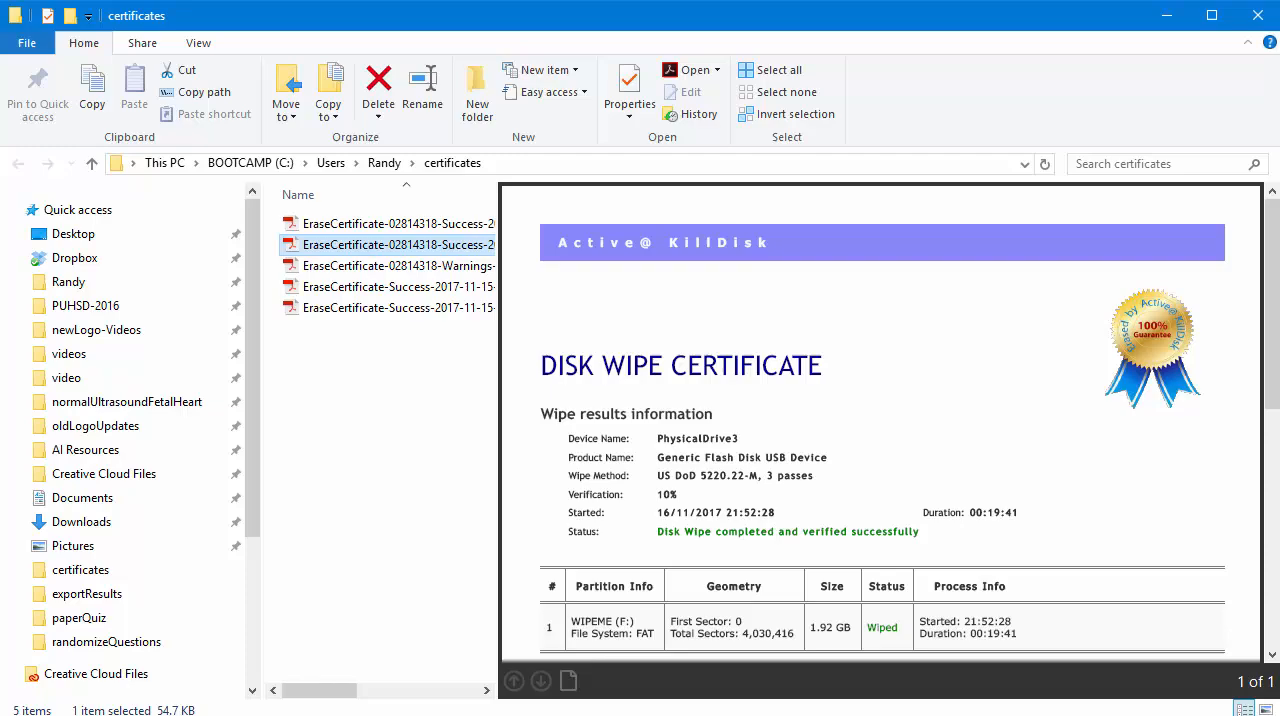
double_click(398, 245)
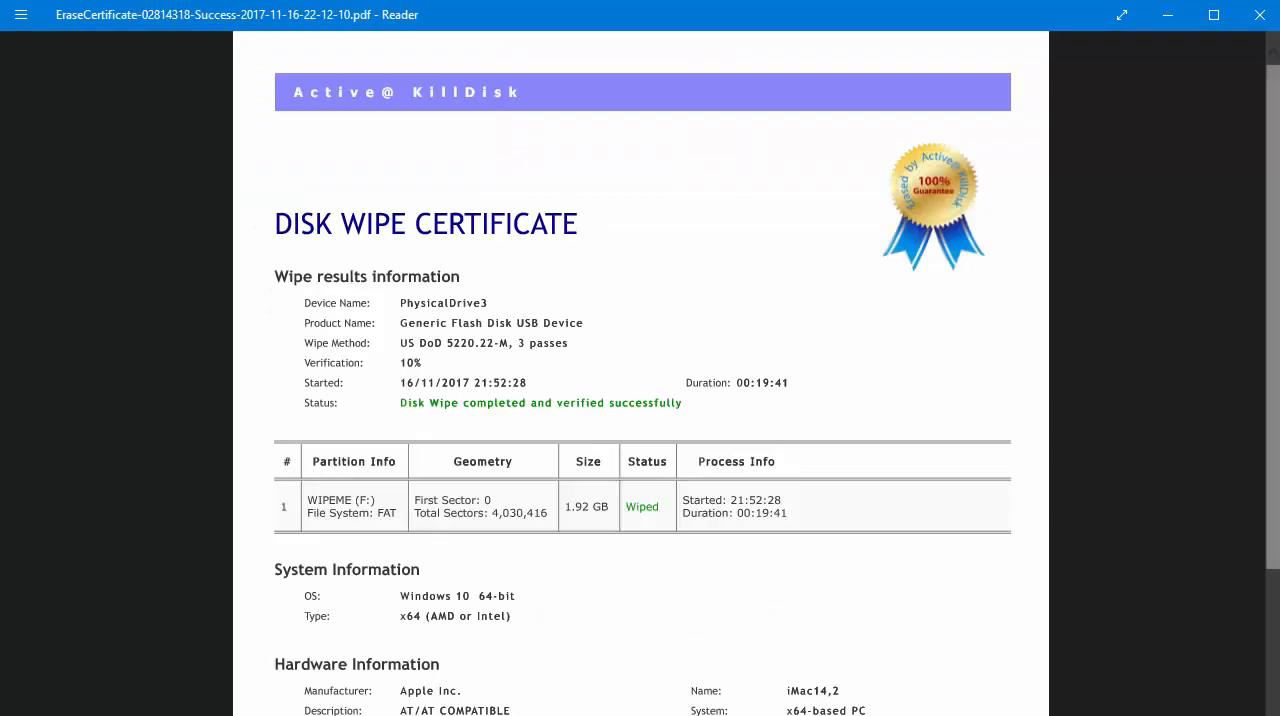